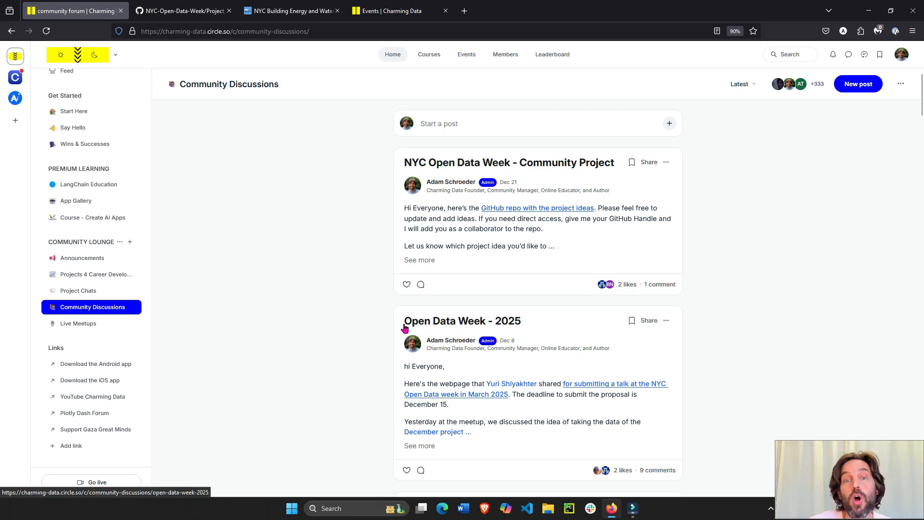
Open the 'Open Data Week - 2025' post to view its announcement and replies.
{"action": "left_click", "coordinate": [462, 320]}
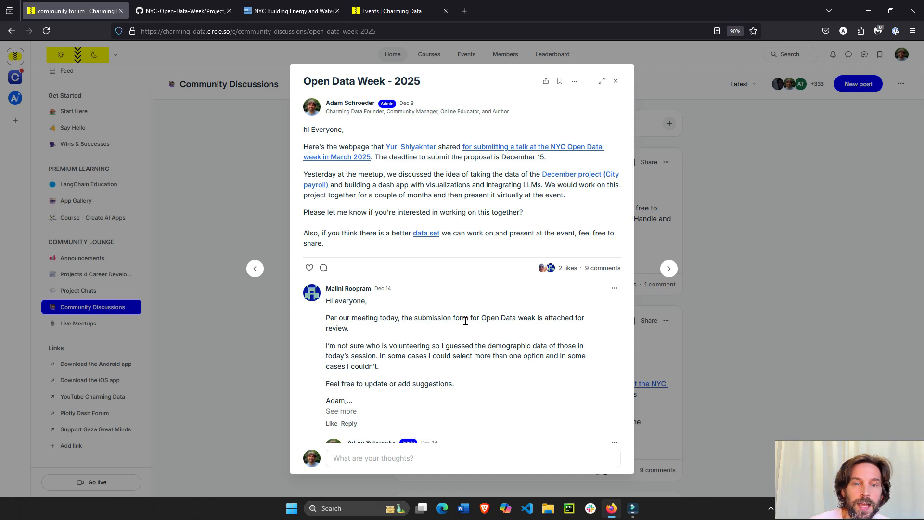
{"action": "left_click", "coordinate": [292, 10]}
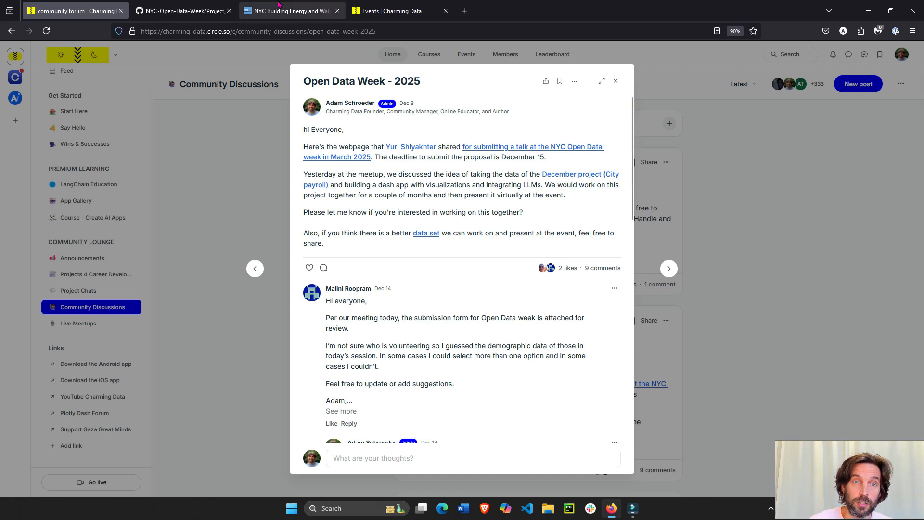
{"action": "mouse_move", "coordinate": [291, 10]}
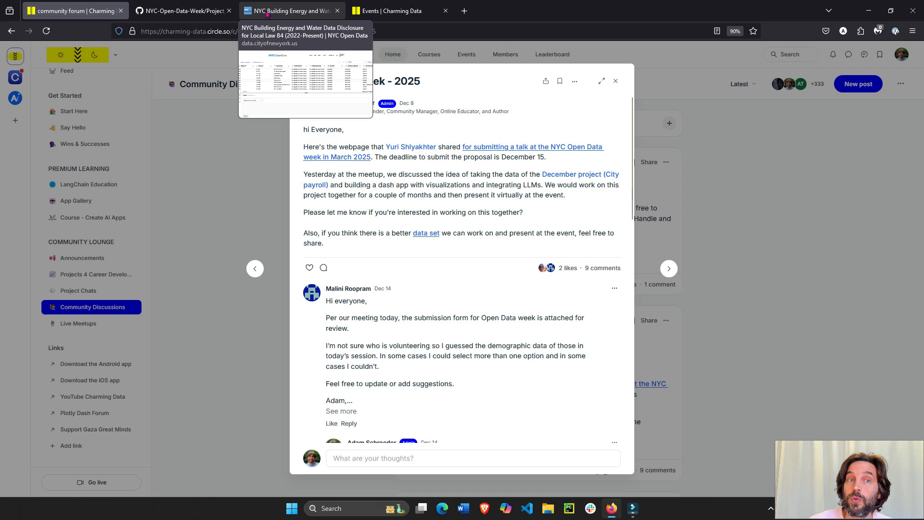
Show the About page for the NYC Building Energy and Water Data Disclosure (Local Law 84) dataset.
{"action": "left_click", "coordinate": [289, 10]}
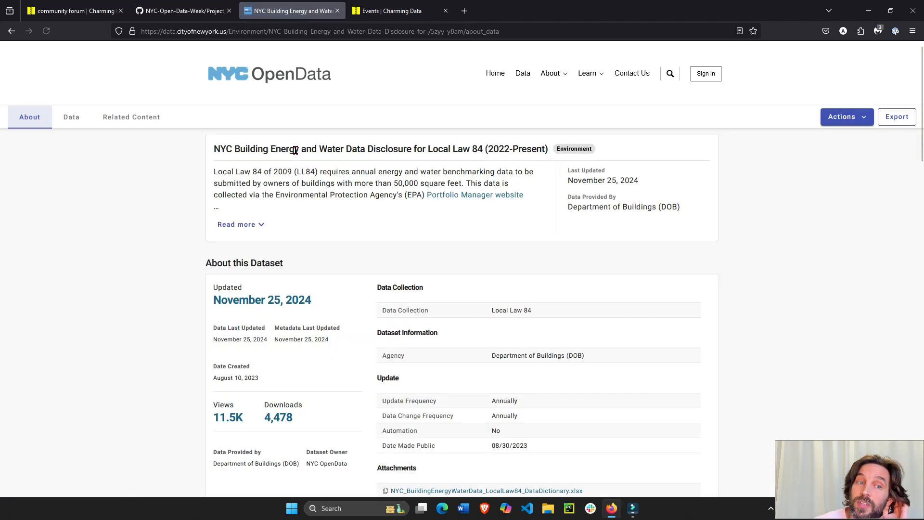
{"action": "mouse_move", "coordinate": [371, 161]}
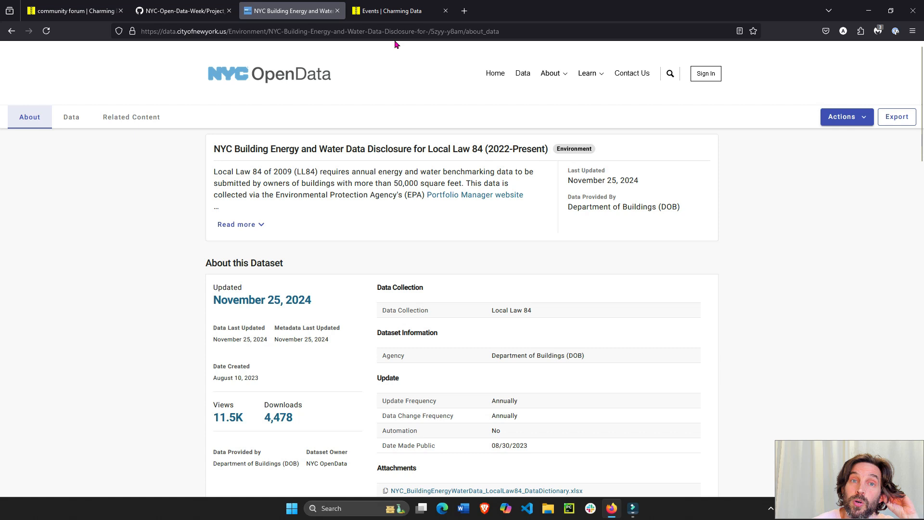
{"action": "mouse_move", "coordinate": [387, 19]}
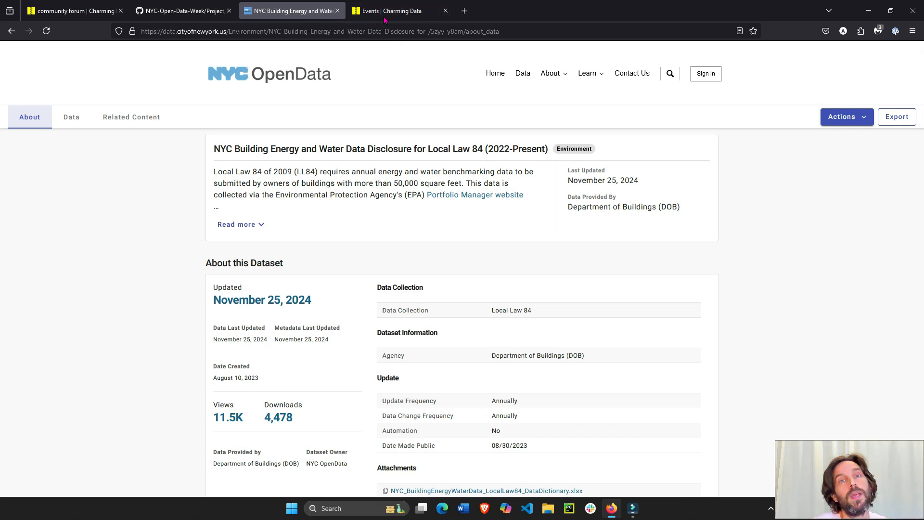
View the Saturday AI Projects event, return to the post, then view GitHub's Project_Ideas.md.
{"action": "left_click", "coordinate": [392, 10]}
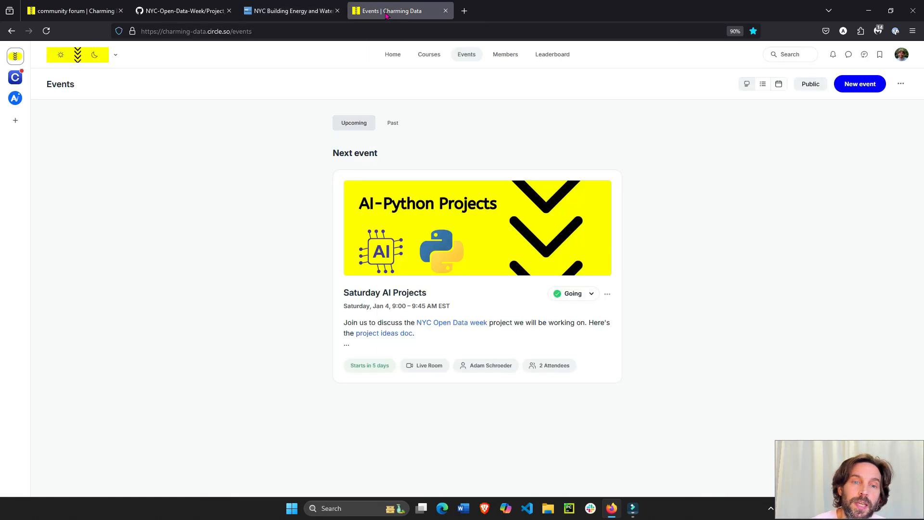
{"action": "mouse_move", "coordinate": [419, 260]}
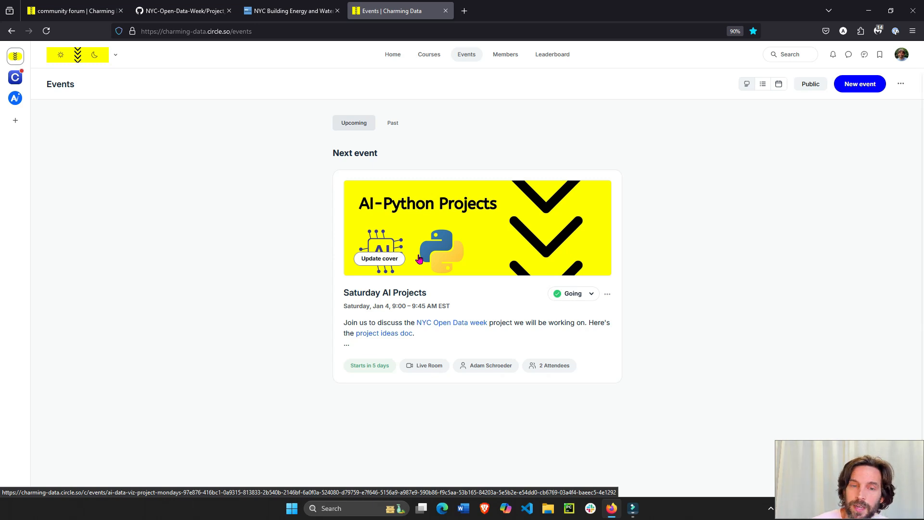
{"action": "left_click", "coordinate": [71, 10]}
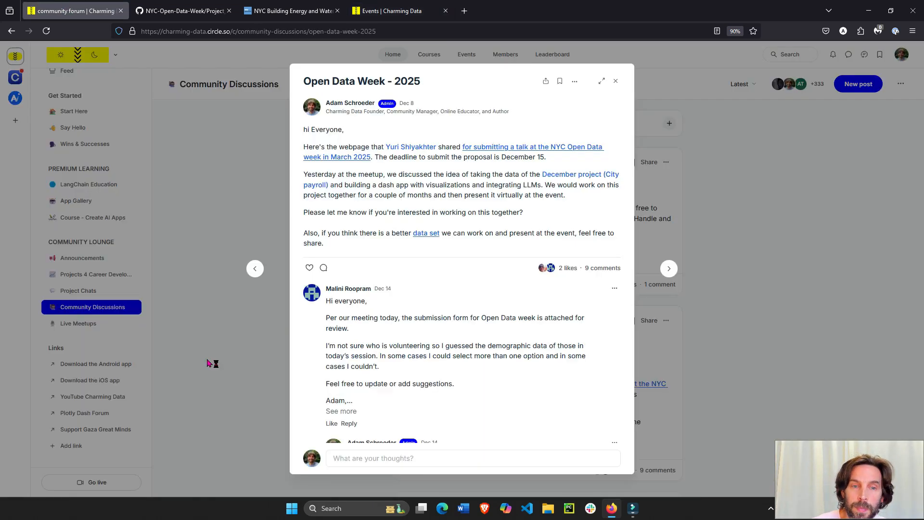
{"action": "mouse_move", "coordinate": [259, 351]}
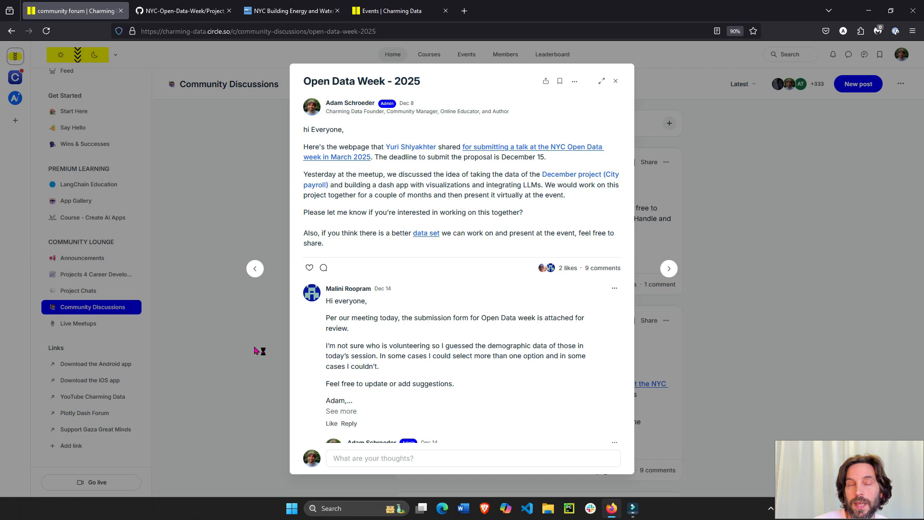
{"action": "mouse_move", "coordinate": [256, 351]}
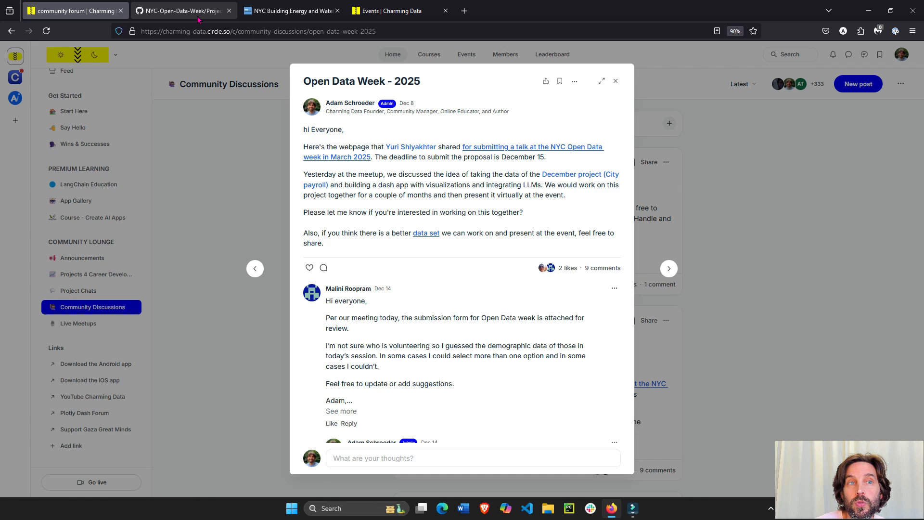
{"action": "left_click", "coordinate": [183, 11]}
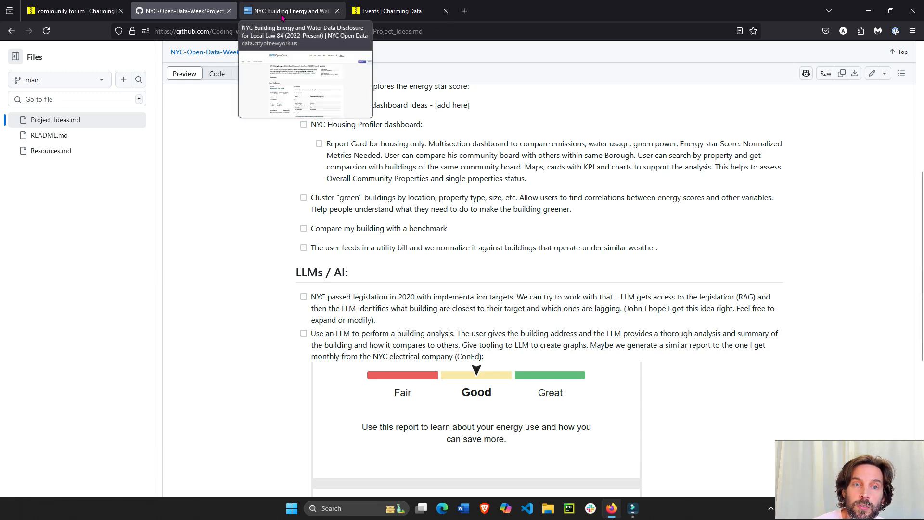
Revisit the building energy dataset page, then the Saturday AI Projects event on Jan 4.
{"action": "left_click", "coordinate": [289, 11]}
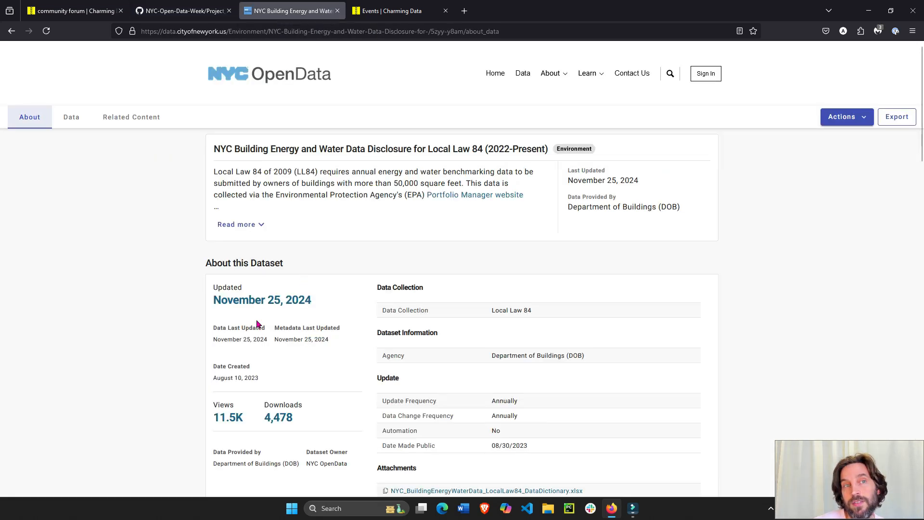
{"action": "left_click", "coordinate": [389, 10]}
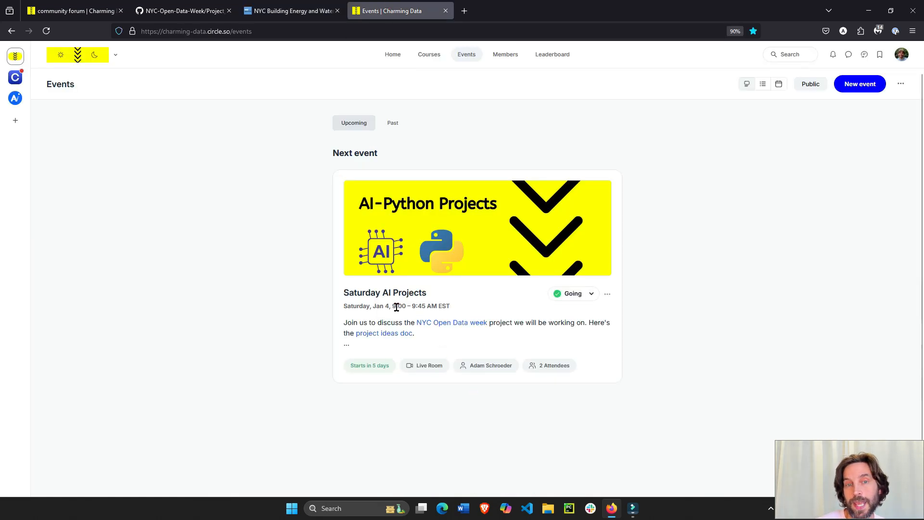
{"action": "mouse_move", "coordinate": [476, 277]}
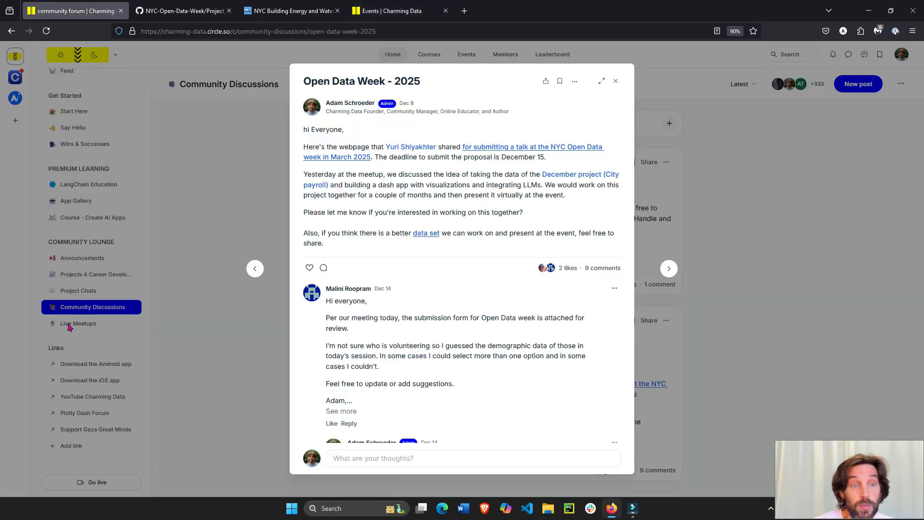
{"action": "left_click", "coordinate": [615, 81]}
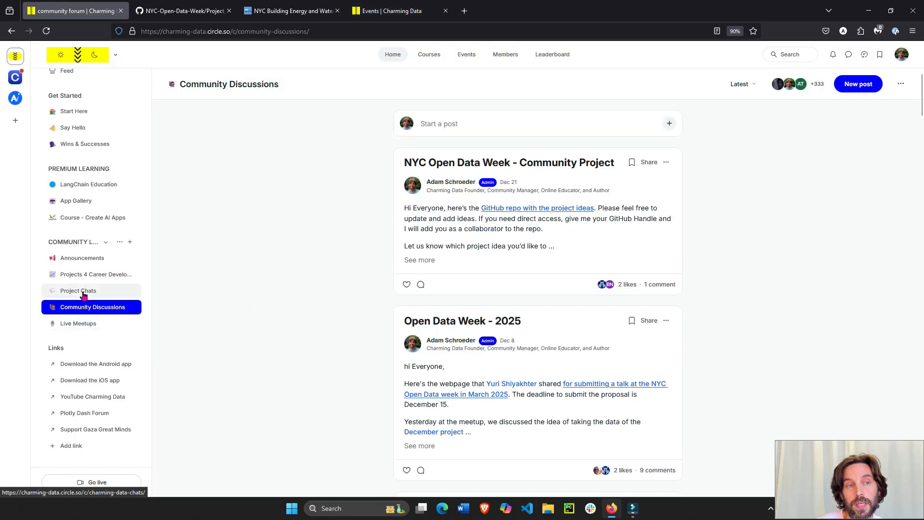
{"action": "left_click", "coordinate": [78, 291]}
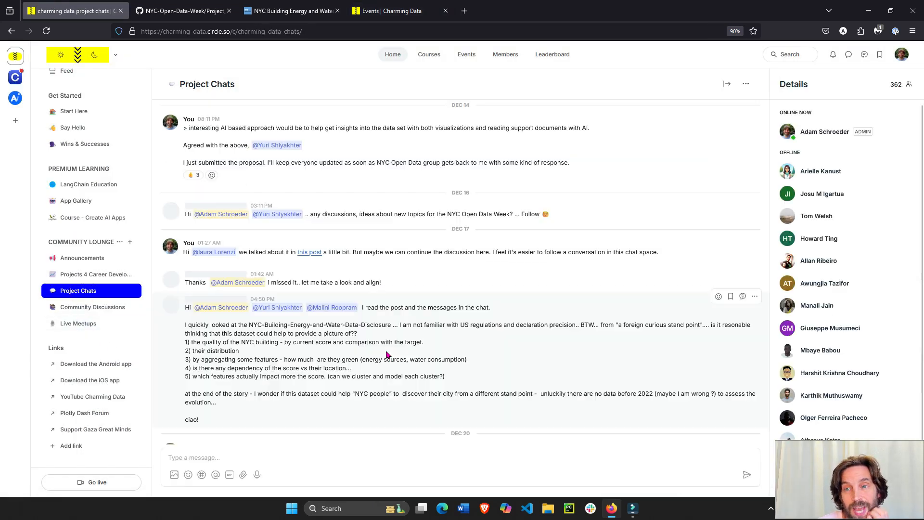
{"action": "scroll", "scroll_direction": "down", "scroll_amount": 3}
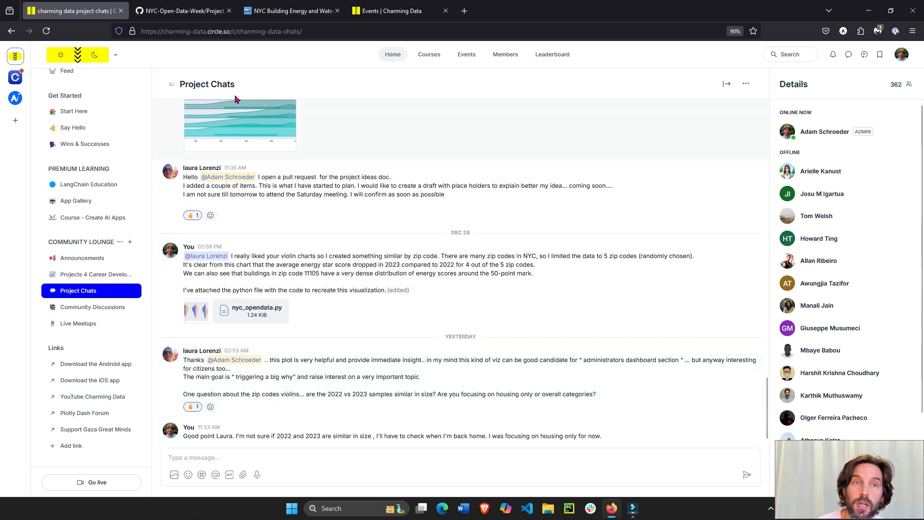
{"action": "left_click", "coordinate": [183, 10]}
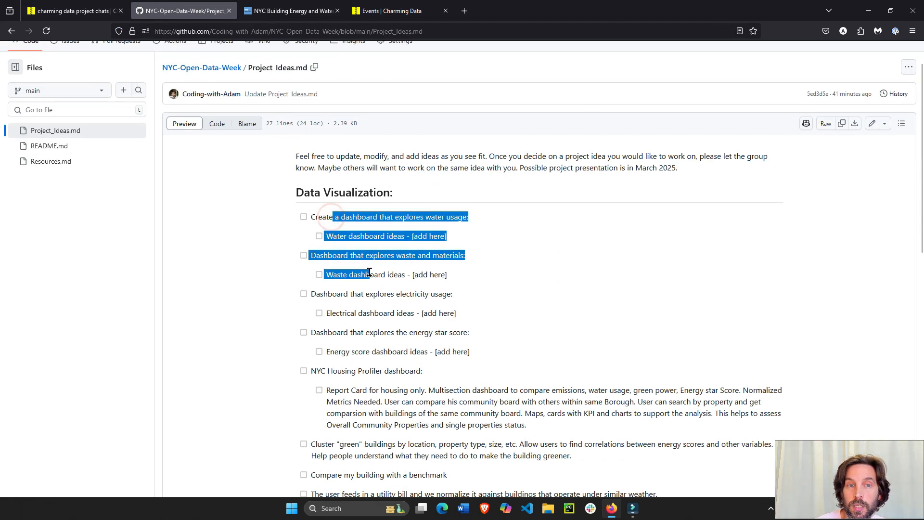
{"action": "left_click", "coordinate": [71, 11]}
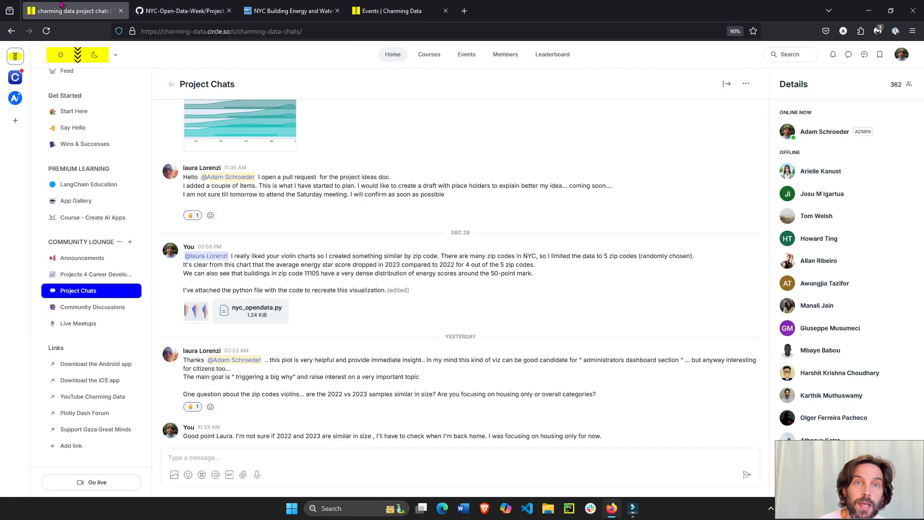